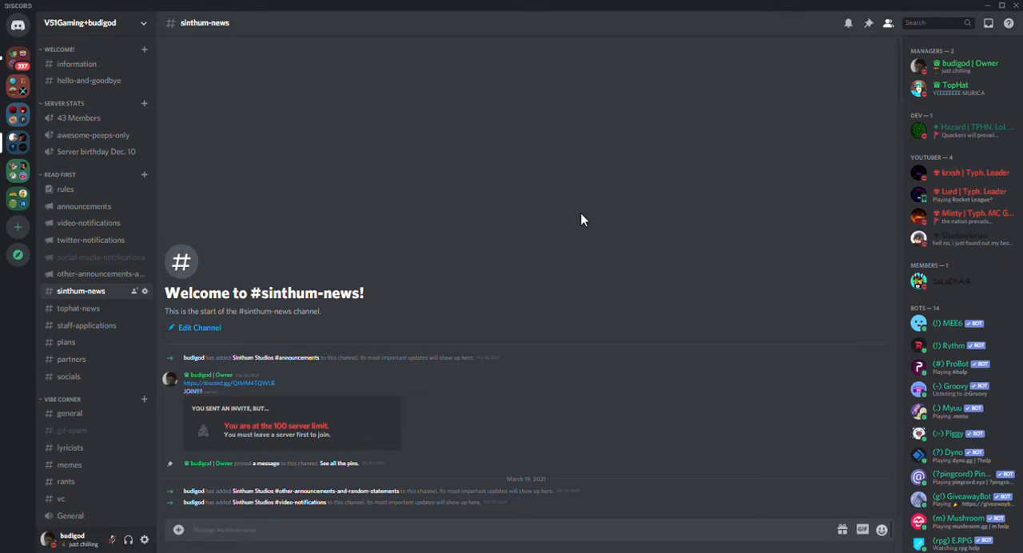
{"action": "mouse_move", "coordinate": [143, 308]}
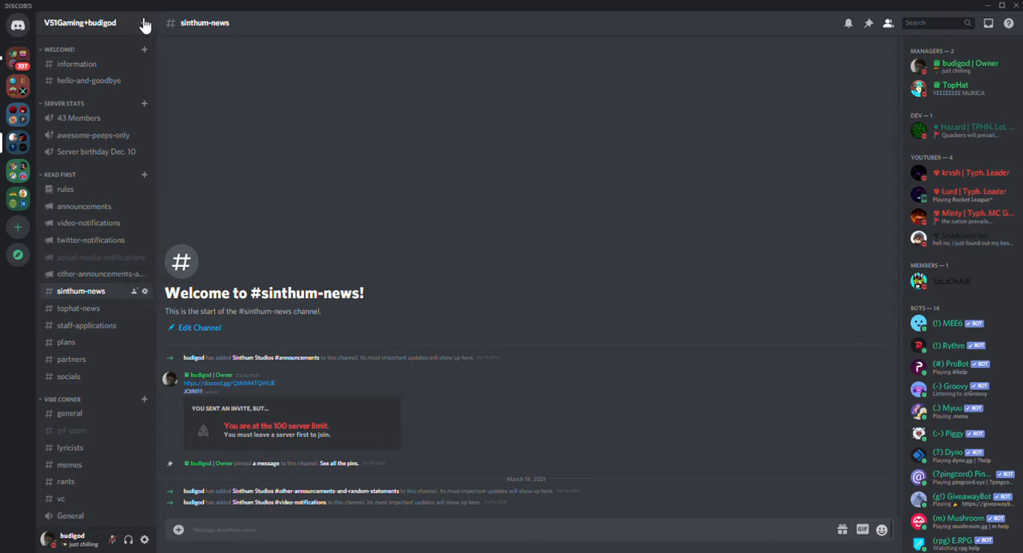
Step: Reach the V51Gaming+budigod server's Integrations page and scan its webhooks, followed channels, bots and apps
{"action": "left_click", "coordinate": [144, 23]}
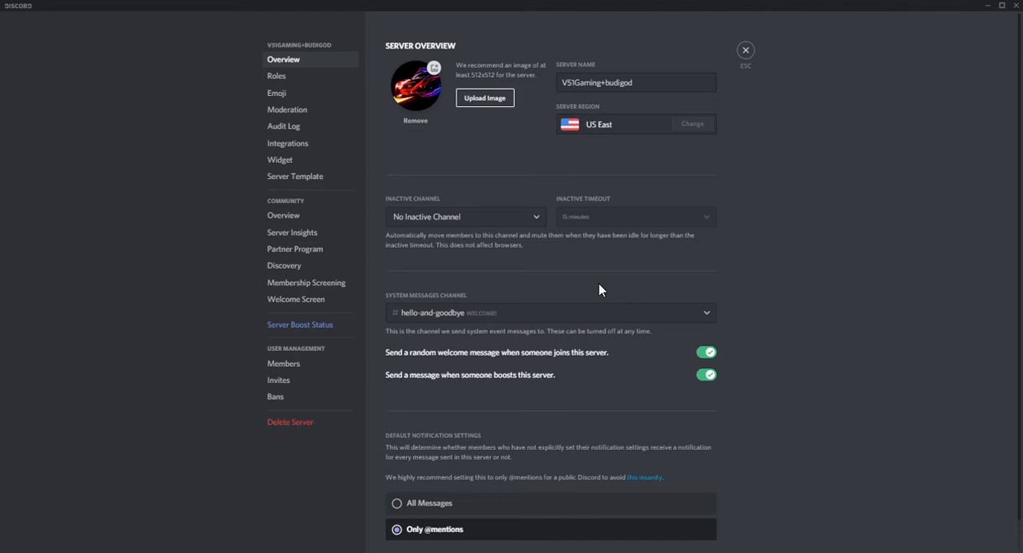
{"action": "mouse_move", "coordinate": [287, 143]}
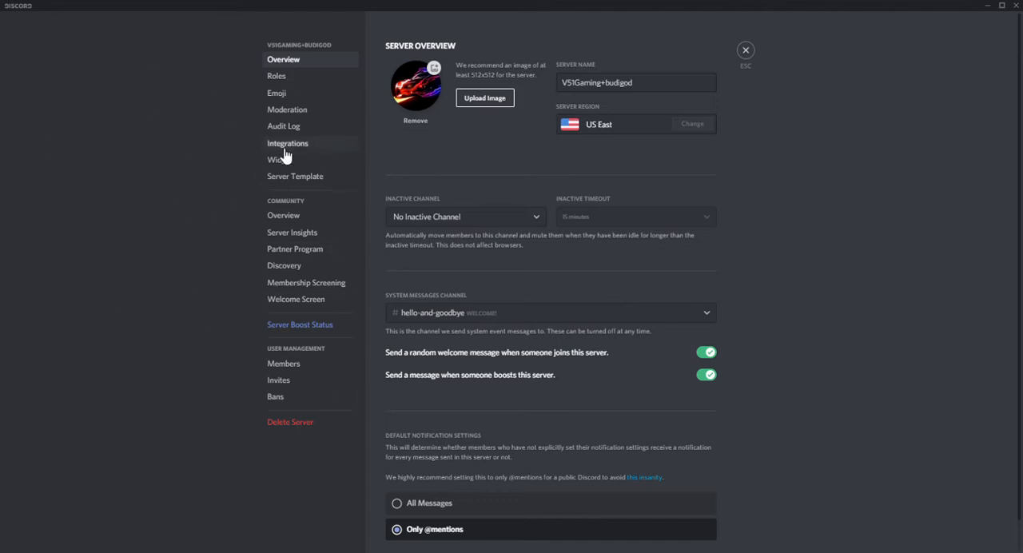
{"action": "left_click", "coordinate": [287, 143]}
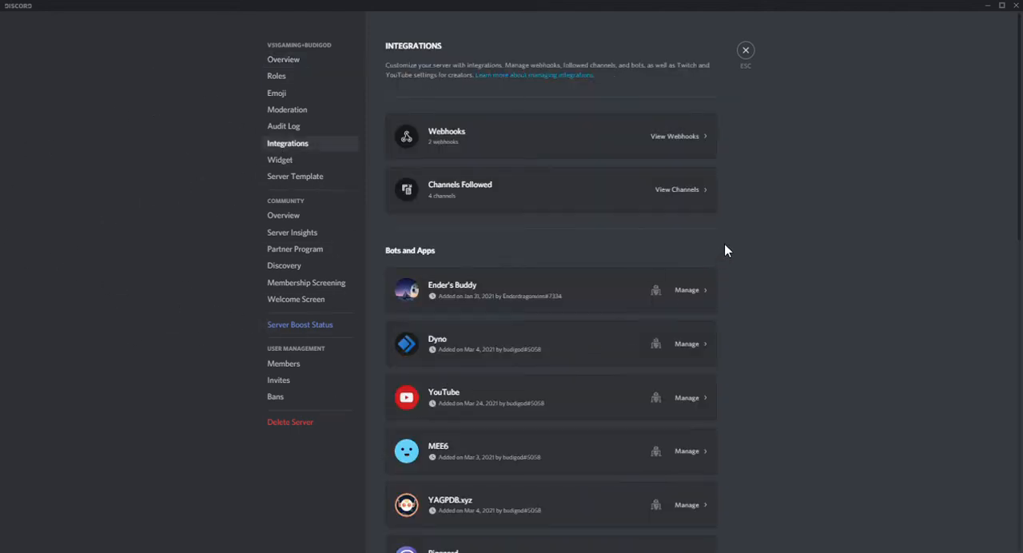
{"action": "scroll", "scroll_direction": "down", "scroll_amount": 3}
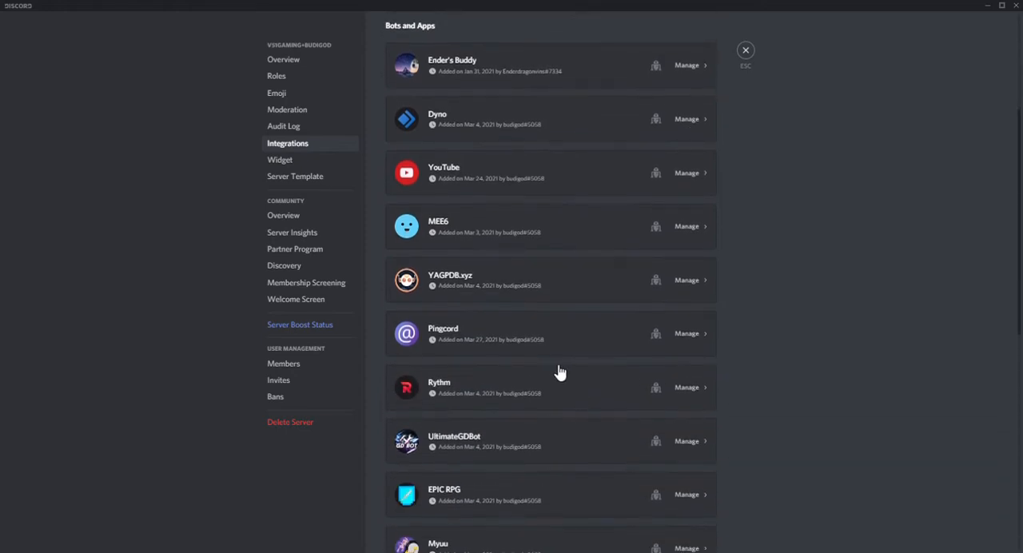
{"action": "scroll", "scroll_direction": "down", "scroll_amount": 3}
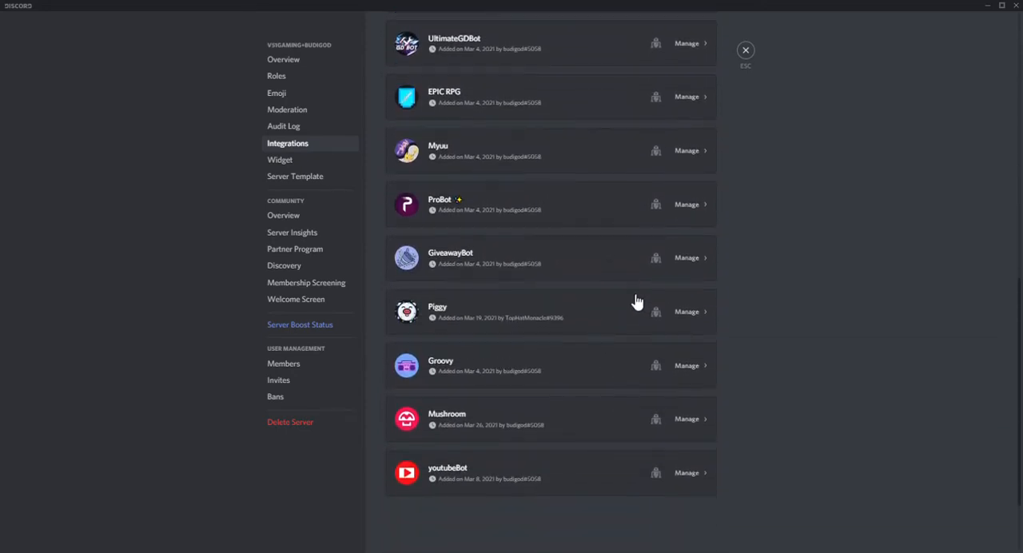
{"action": "scroll", "scroll_direction": "up", "scroll_amount": 3}
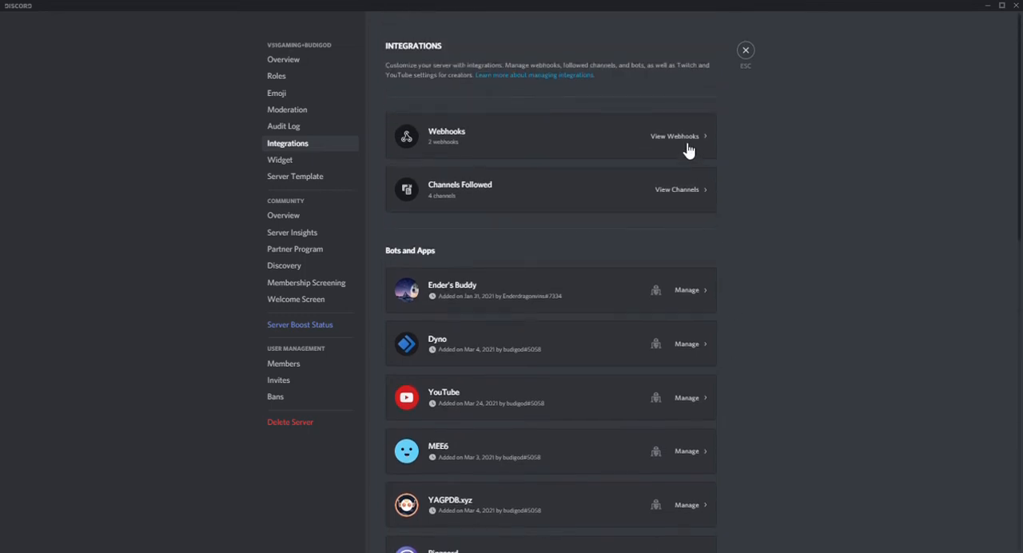
{"action": "left_click", "coordinate": [674, 136]}
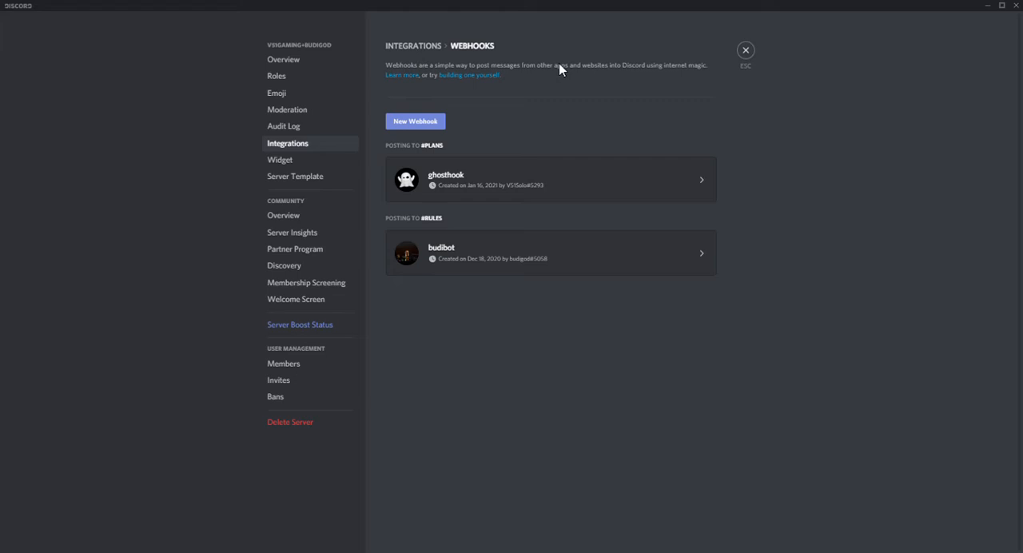
{"action": "mouse_move", "coordinate": [770, 228]}
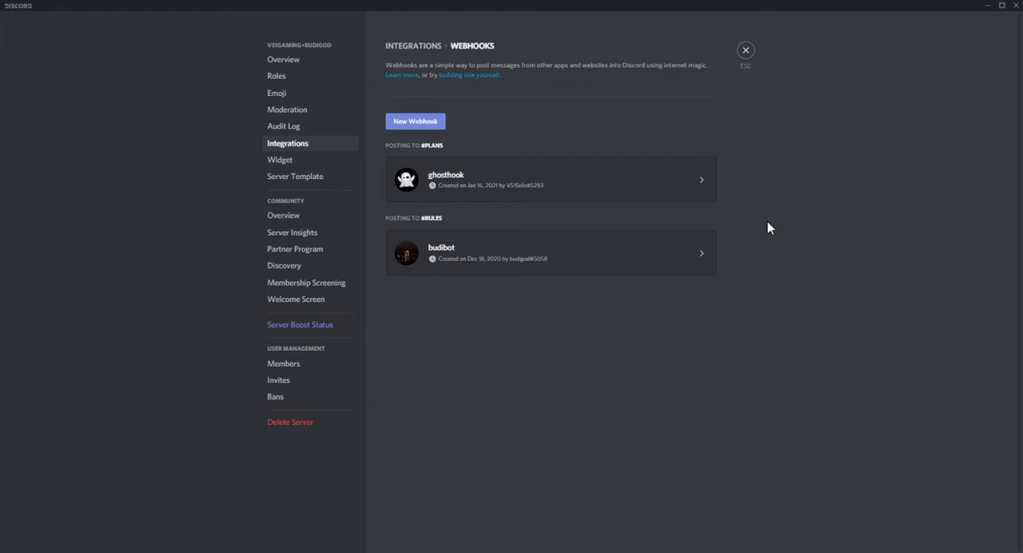
{"action": "mouse_move", "coordinate": [667, 362]}
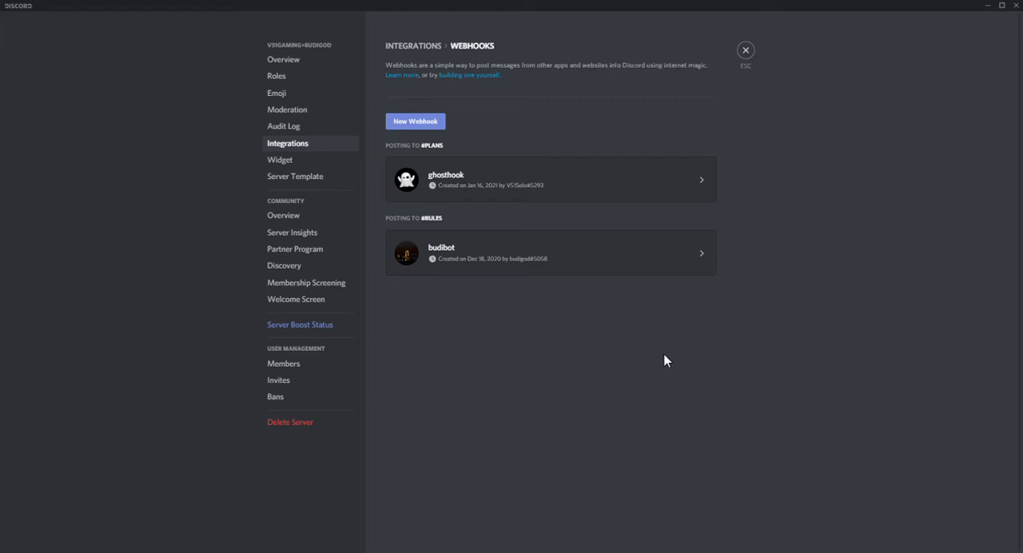
{"action": "mouse_move", "coordinate": [599, 187]}
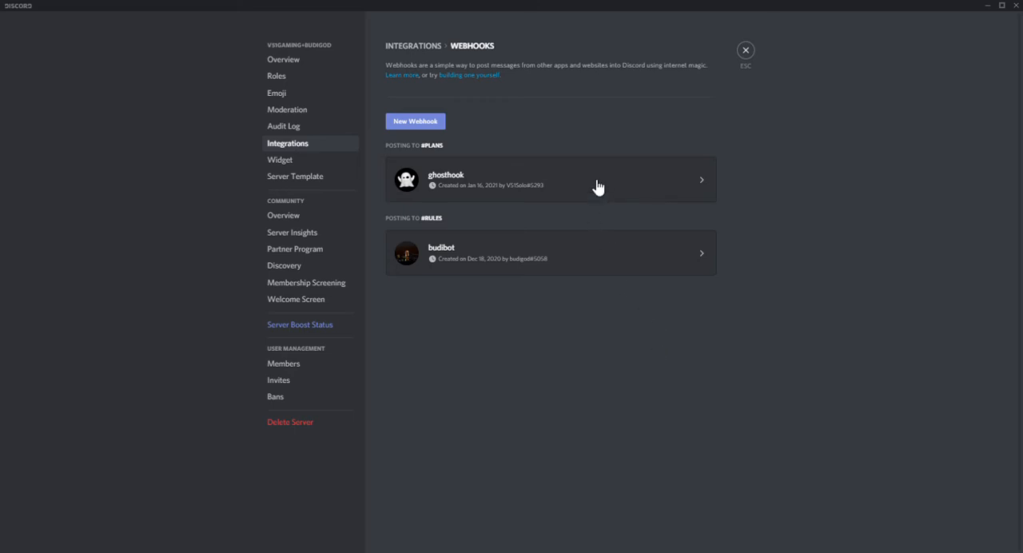
{"action": "mouse_move", "coordinate": [609, 262]}
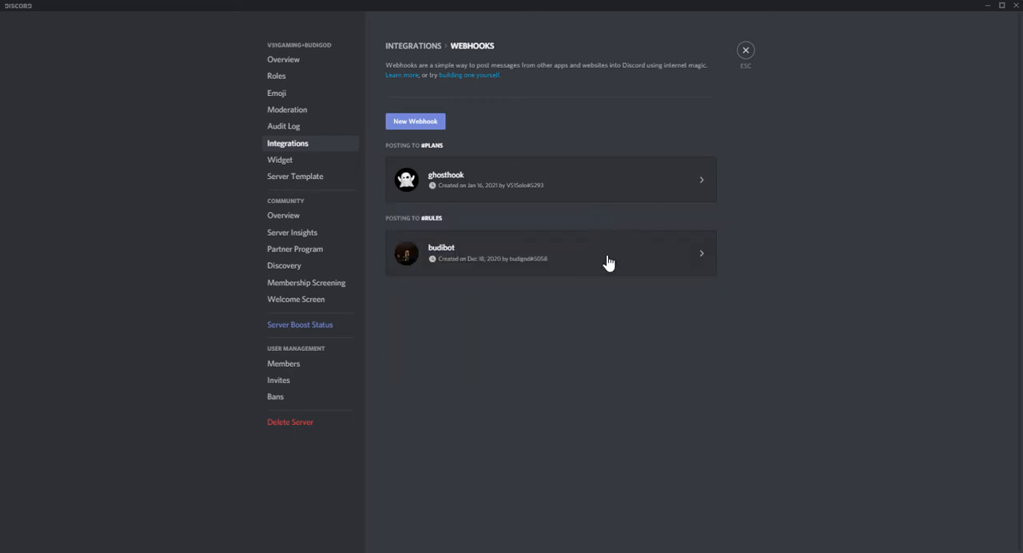
{"action": "mouse_move", "coordinate": [335, 138]}
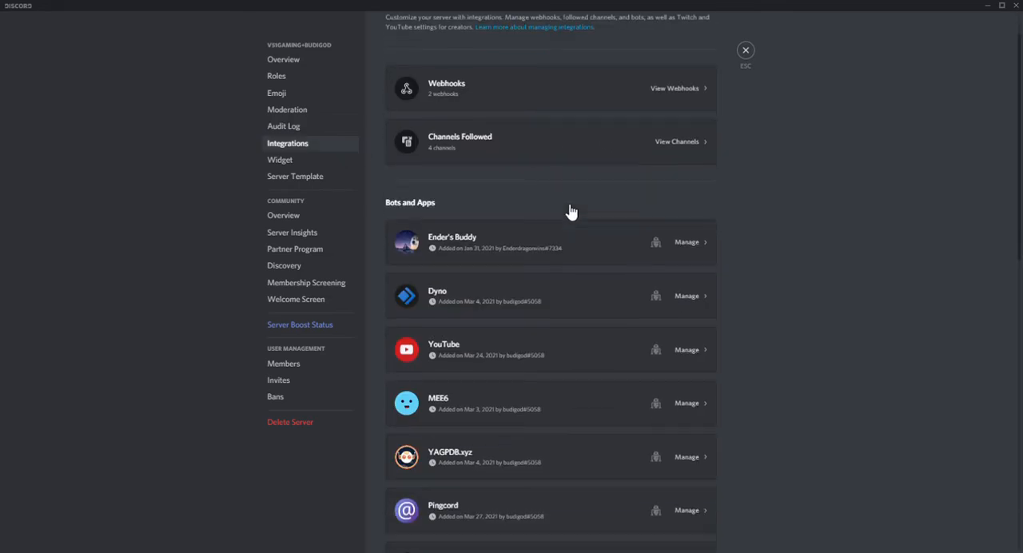
Step: View the followed channels, revealing the Sinthum Studios announcements follow dialog
{"action": "scroll", "scroll_direction": "down", "scroll_amount": 3}
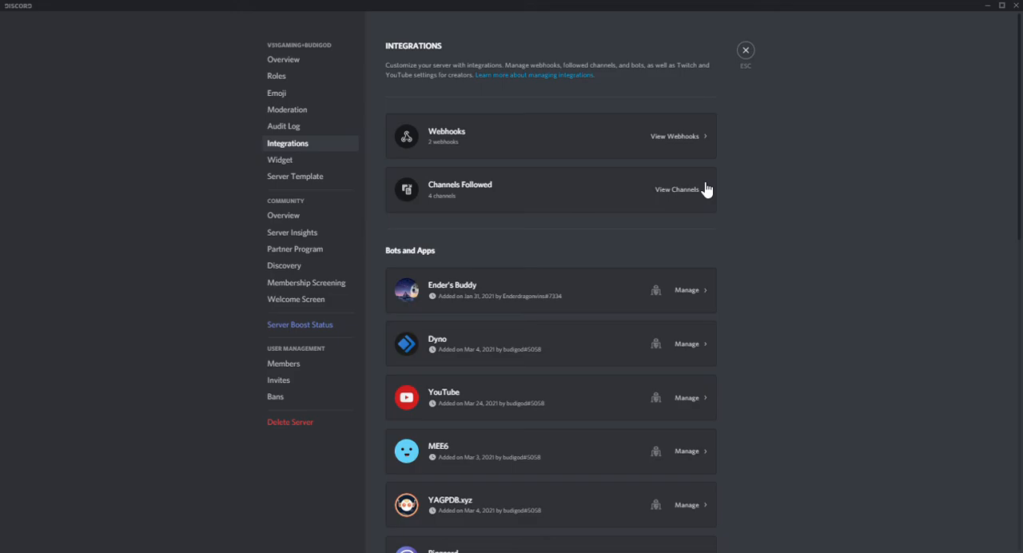
{"action": "left_click", "coordinate": [745, 49]}
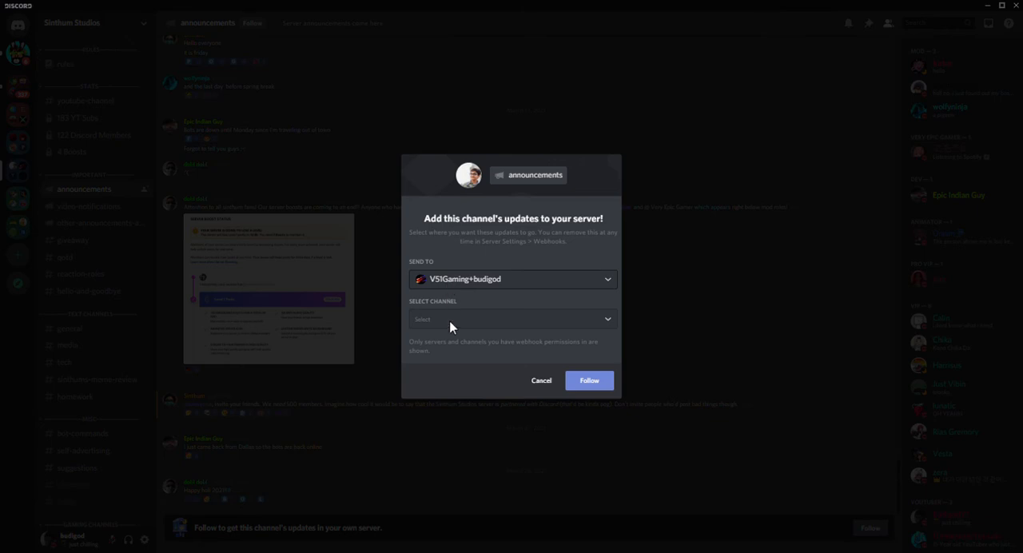
Step: Dismiss the follow dialog to return to the Sinthum Studios announcements channel
{"action": "left_click", "coordinate": [511, 279]}
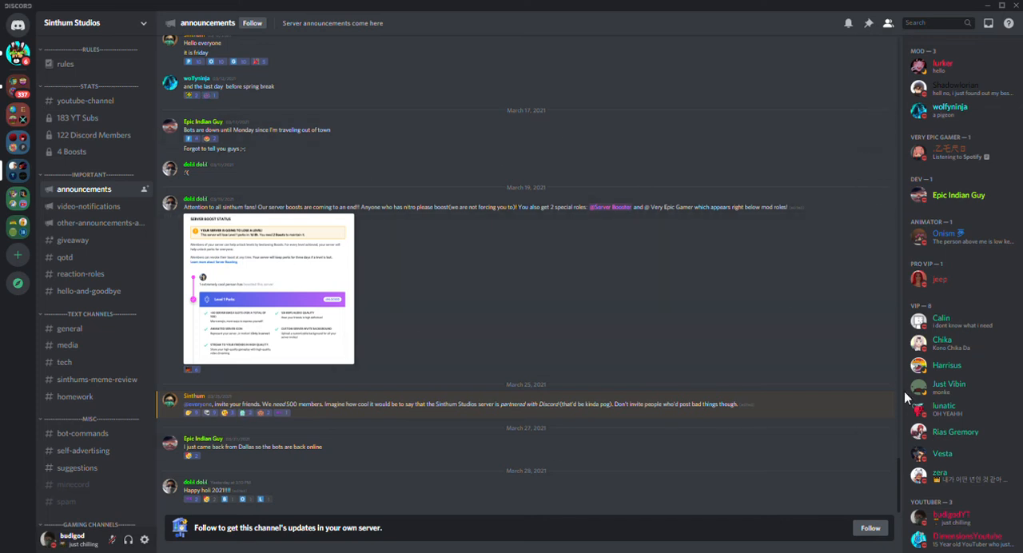
{"action": "mouse_move", "coordinate": [653, 374]}
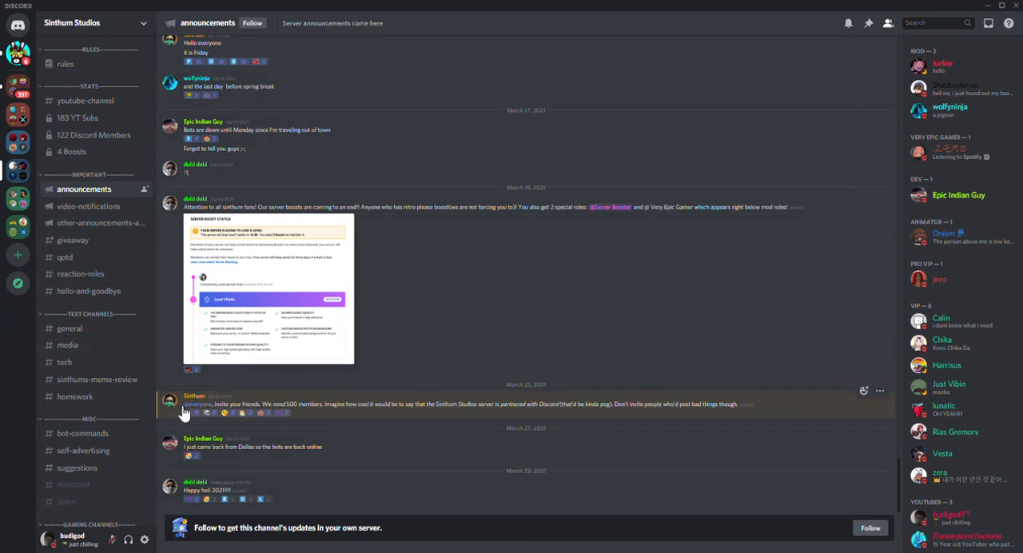
Step: Show the Sinthum profile card of the March 25, 2021 announcement's author
{"action": "left_click", "coordinate": [170, 401]}
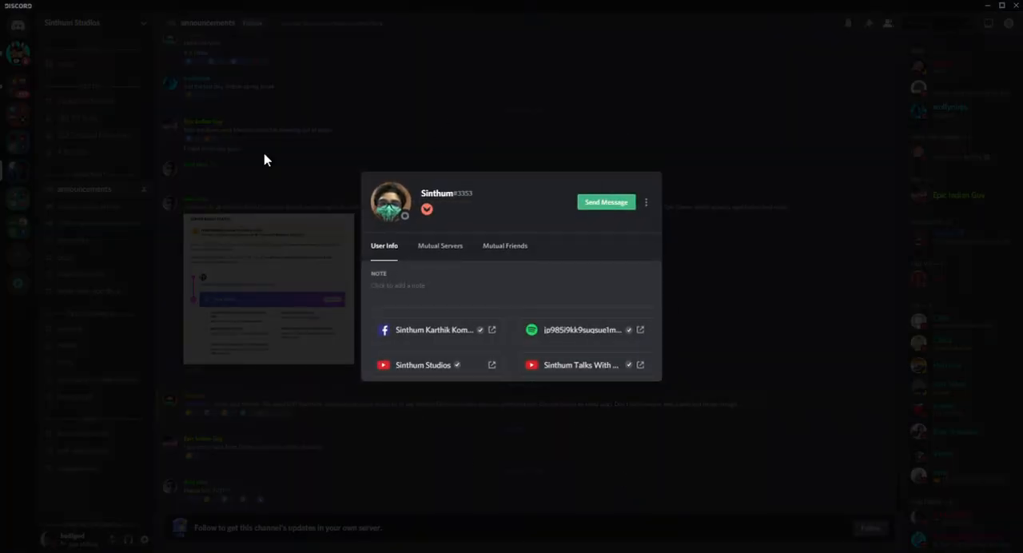
{"action": "mouse_move", "coordinate": [472, 533]}
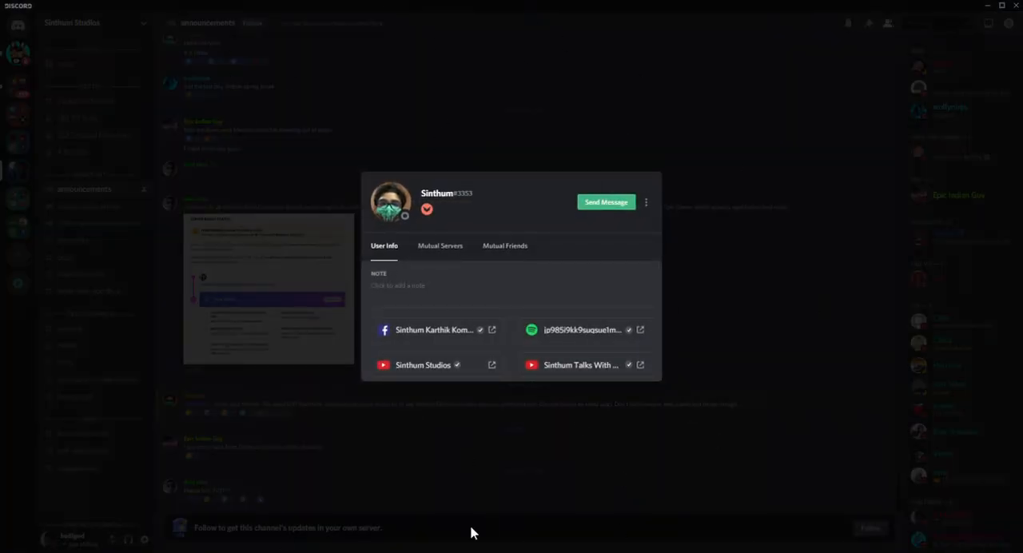
{"action": "mouse_move", "coordinate": [958, 103]}
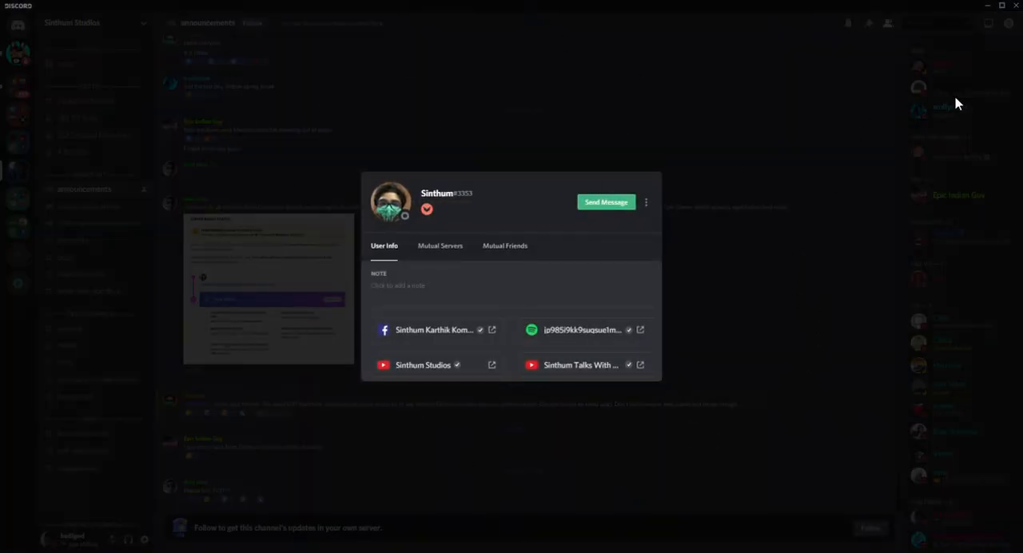